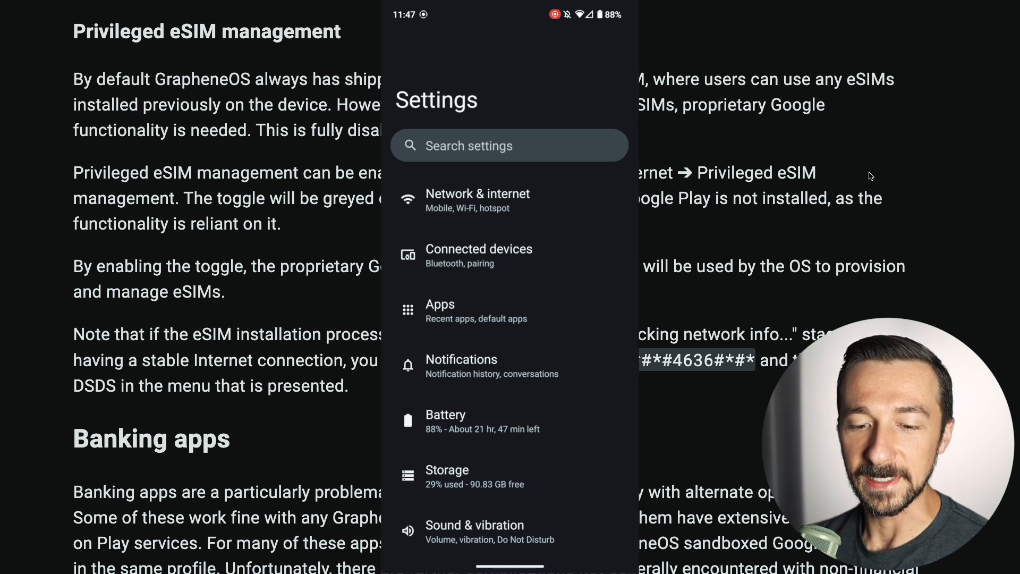
- Browse the app store's sandboxed Google Play (Mirror) components list
click(477, 200)
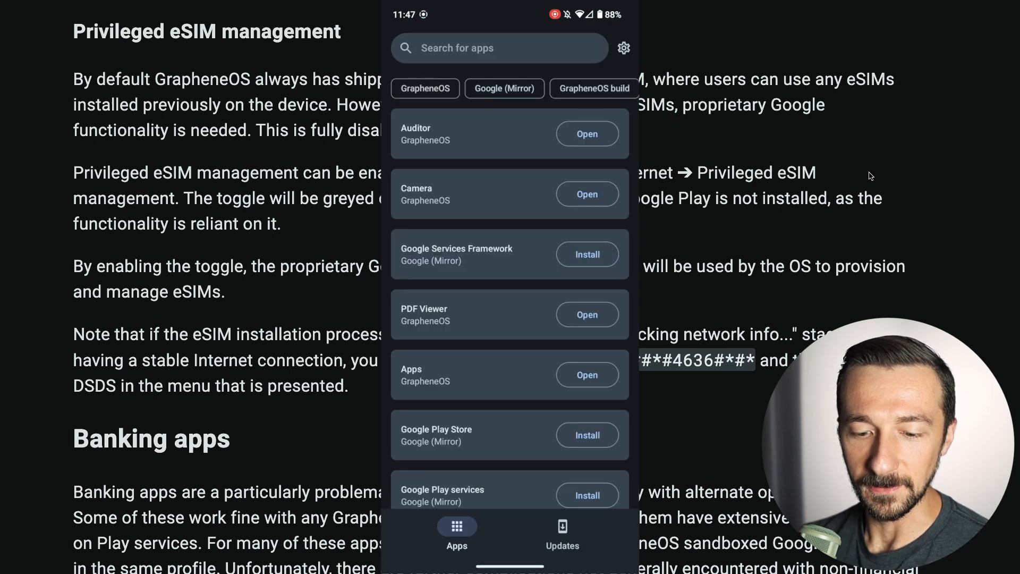
scroll(up, 3)
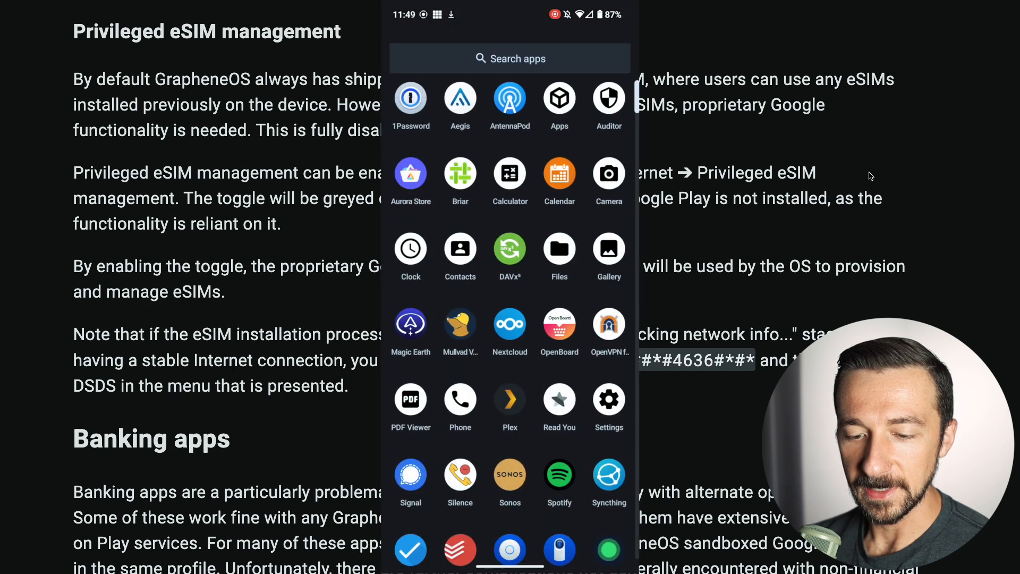
- Switch on privileged eSIM management under Network & internet and begin adding a SIM
click(608, 400)
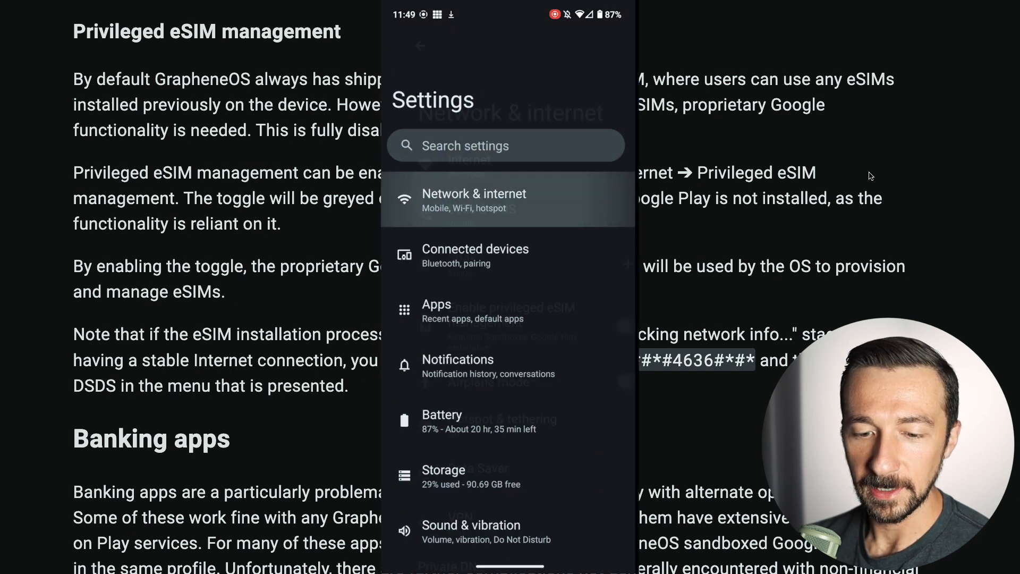
click(474, 199)
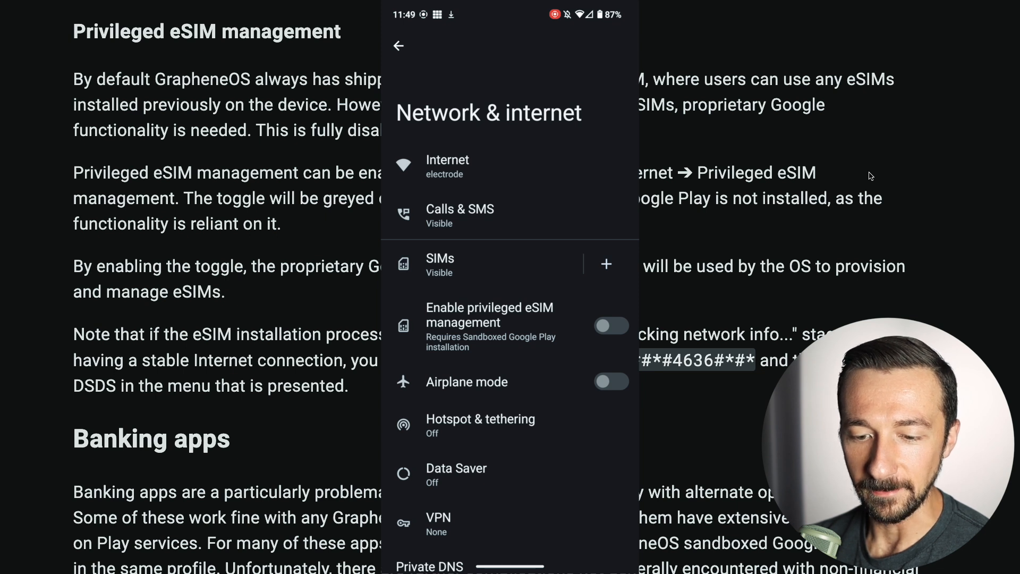
click(610, 326)
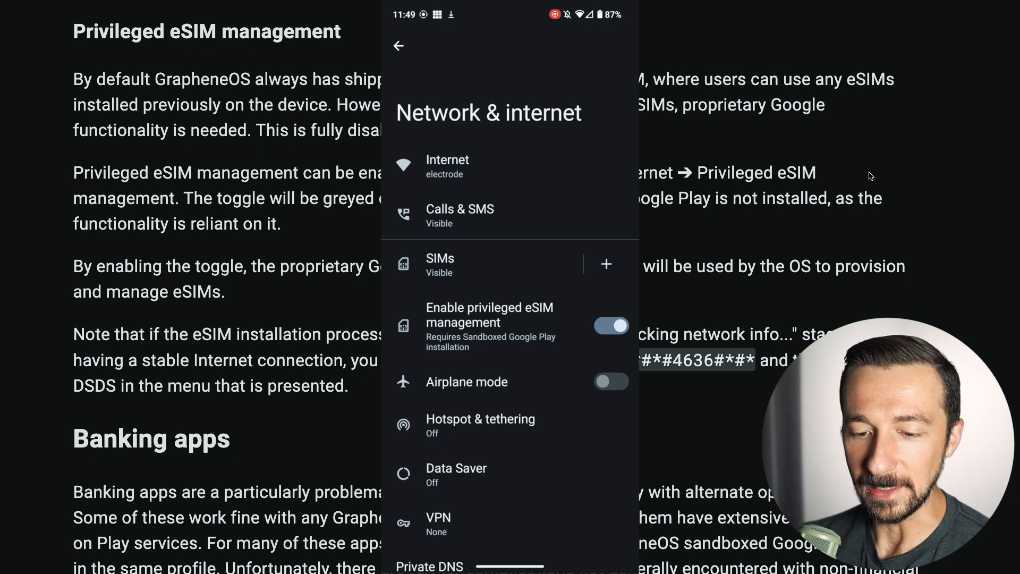
click(605, 265)
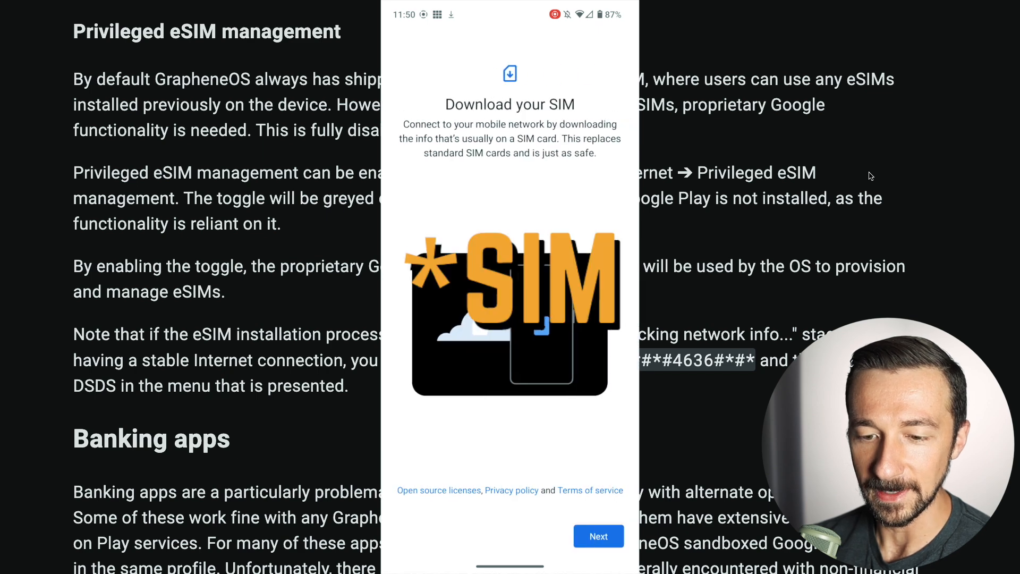
- Continue from 'Download your SIM' to the 'Connect to mobile network' screen
click(596, 536)
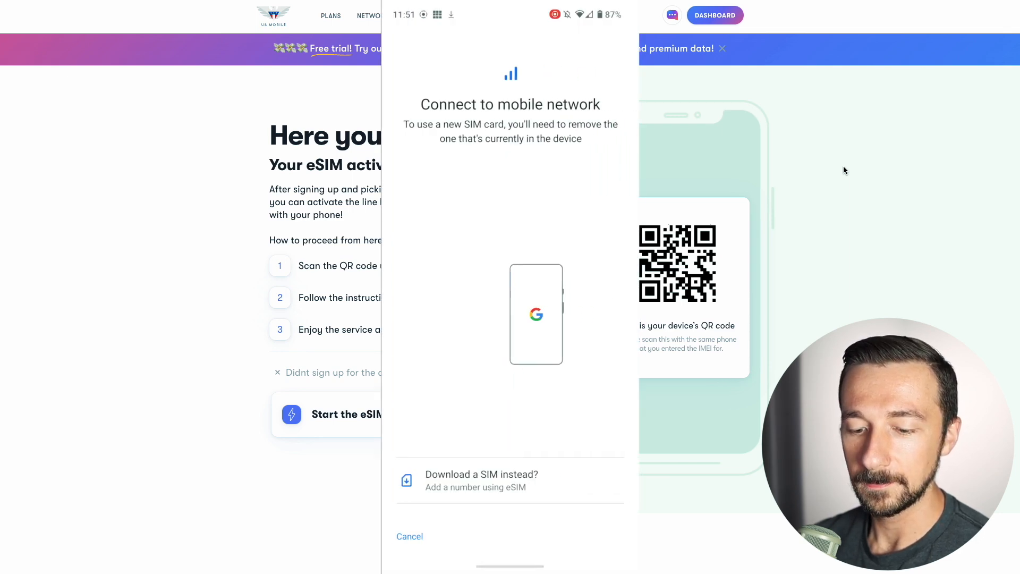
- Choose 'Download a SIM instead', download the USM eSIM, then go to its settings
click(482, 481)
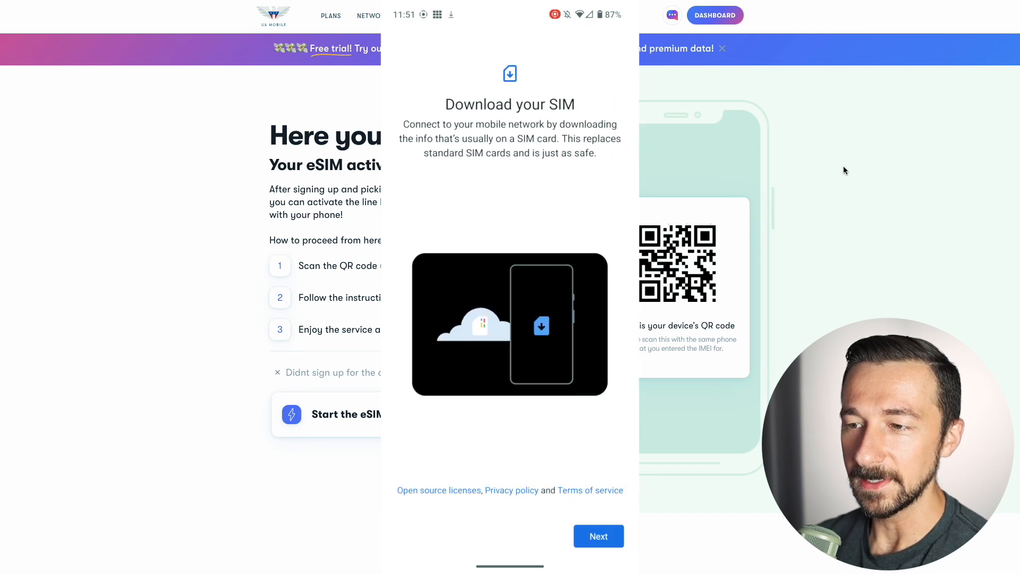
click(598, 535)
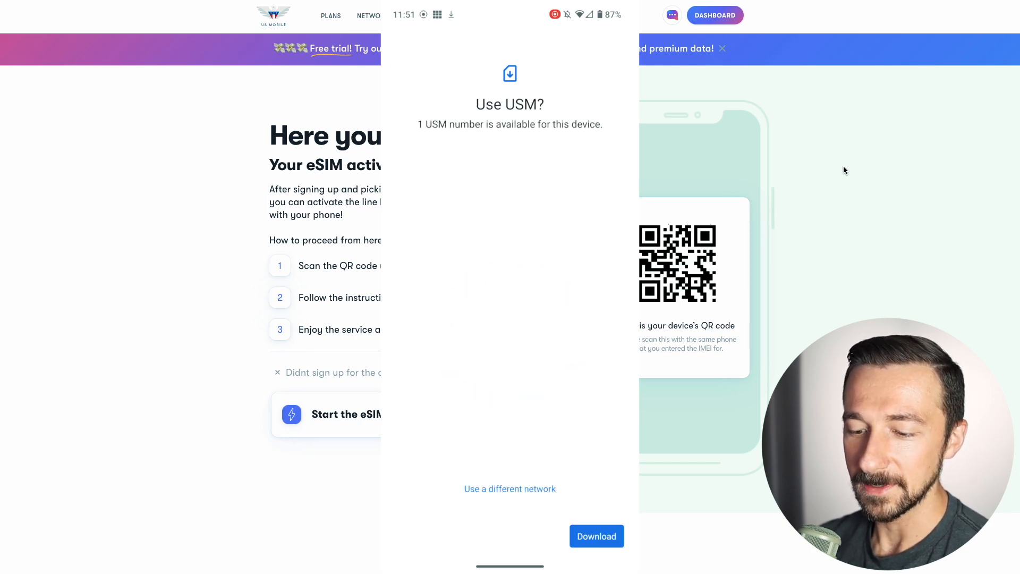
click(596, 536)
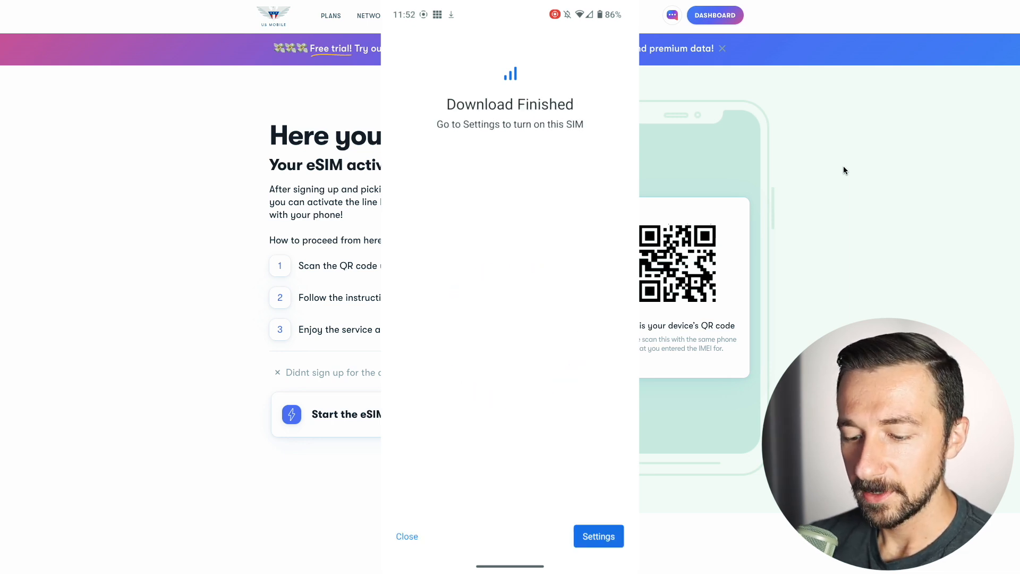
click(598, 536)
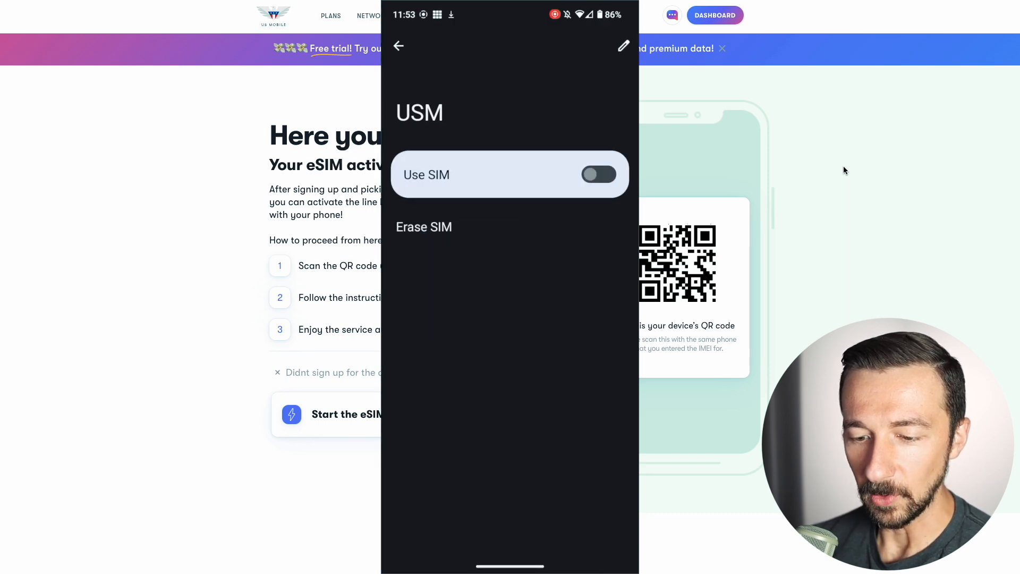
- Turn on 'Use SIM' for the Verizon eSIM and answer 'No thanks' to using it for mobile data
click(598, 173)
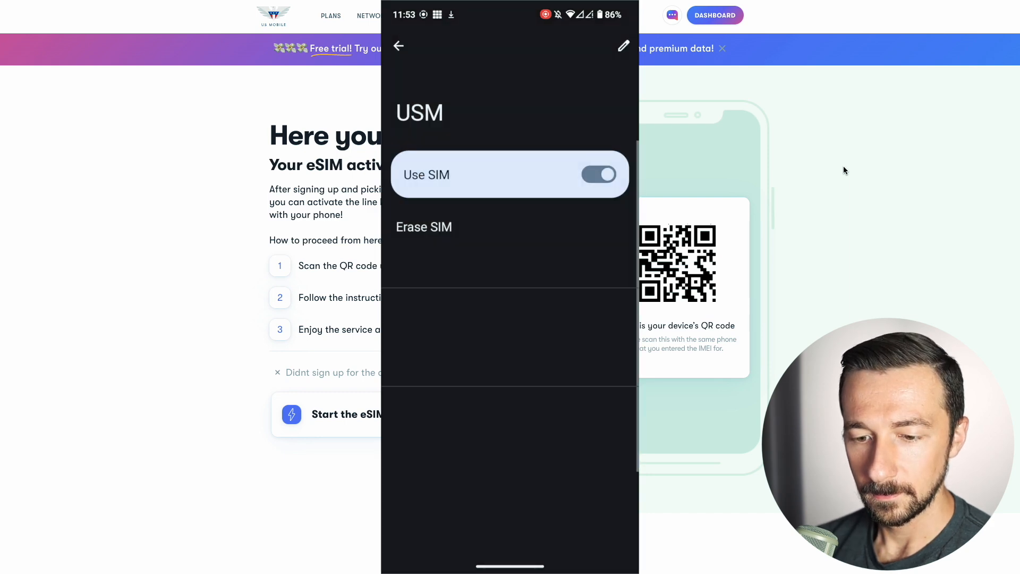
click(597, 173)
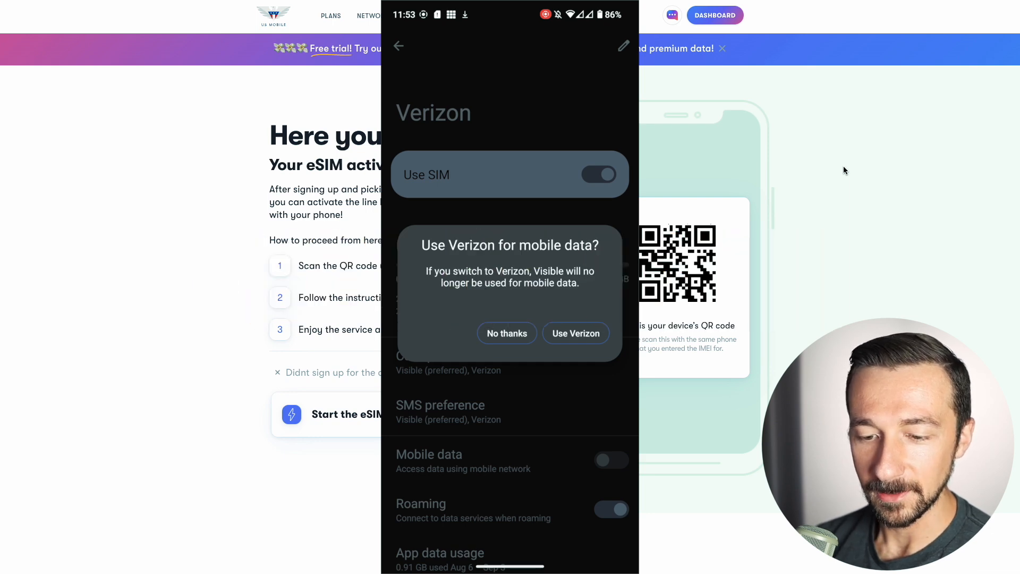
click(506, 333)
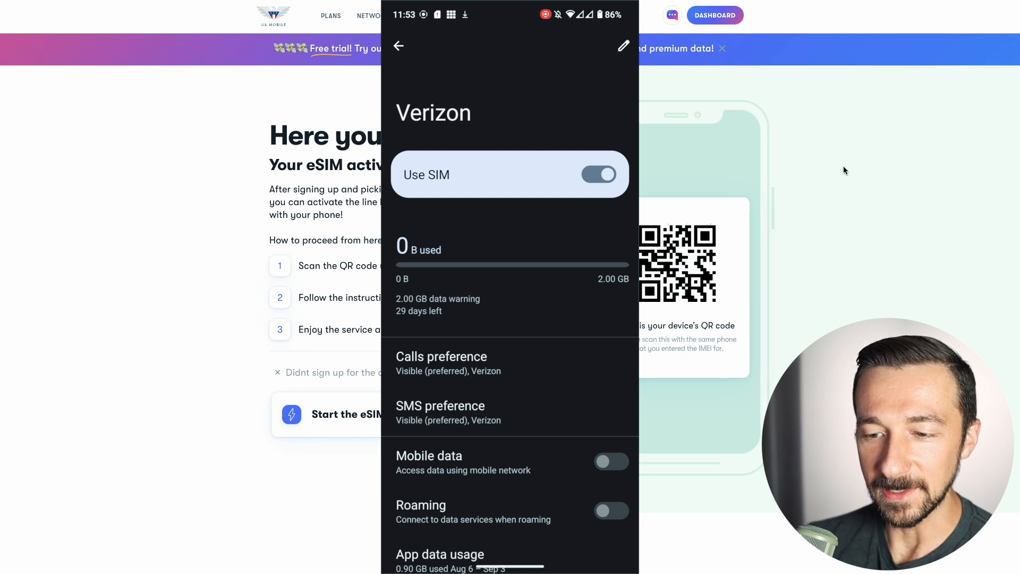
- Edit the eSIM name, replacing Verizon with 'US Mobile'
click(623, 46)
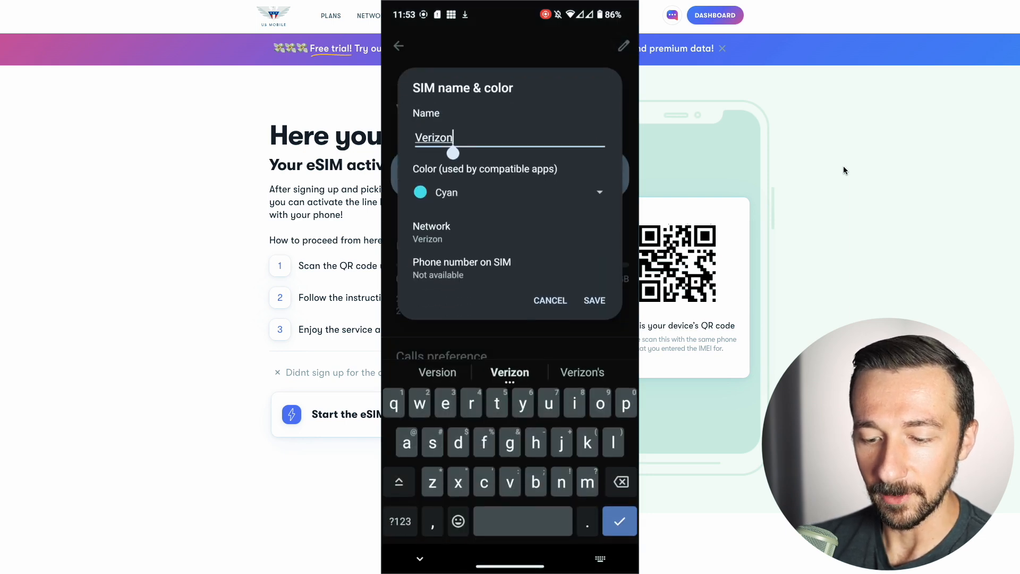
click(620, 482)
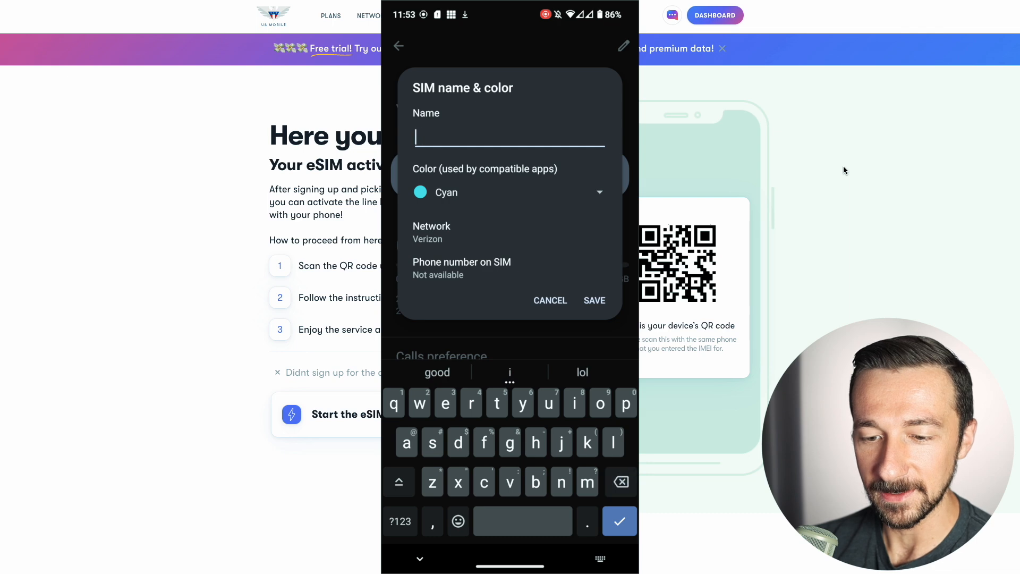
text(US Mobile)
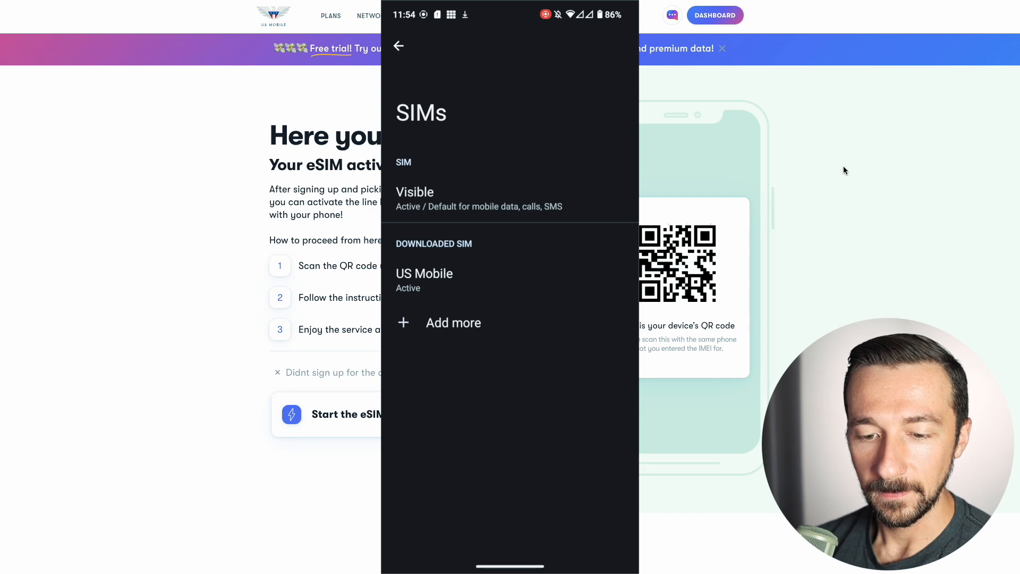
- View the US Mobile and Visible SIM pages, then go to the Phone app's recent calls
click(468, 280)
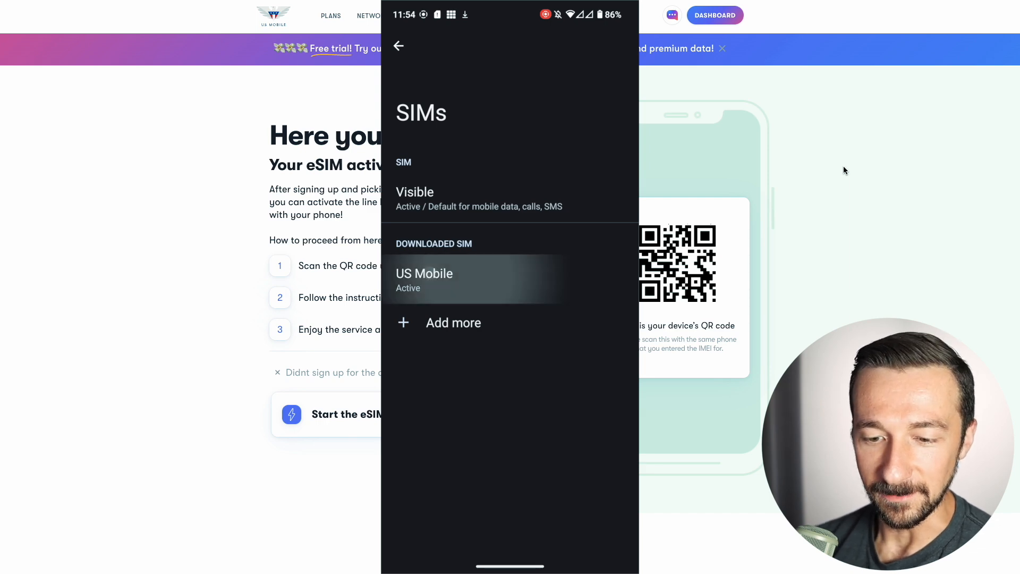
click(425, 278)
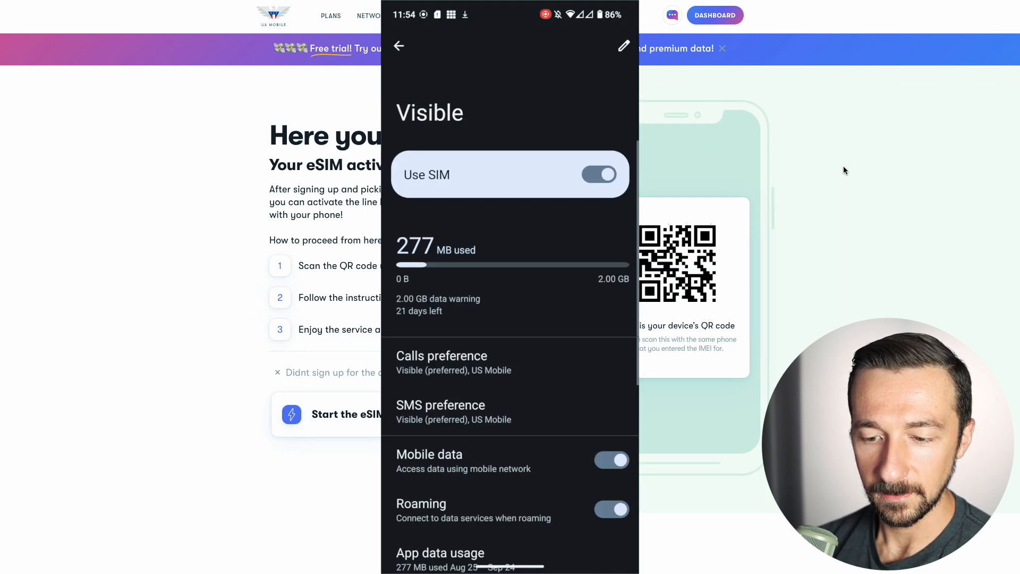
click(398, 46)
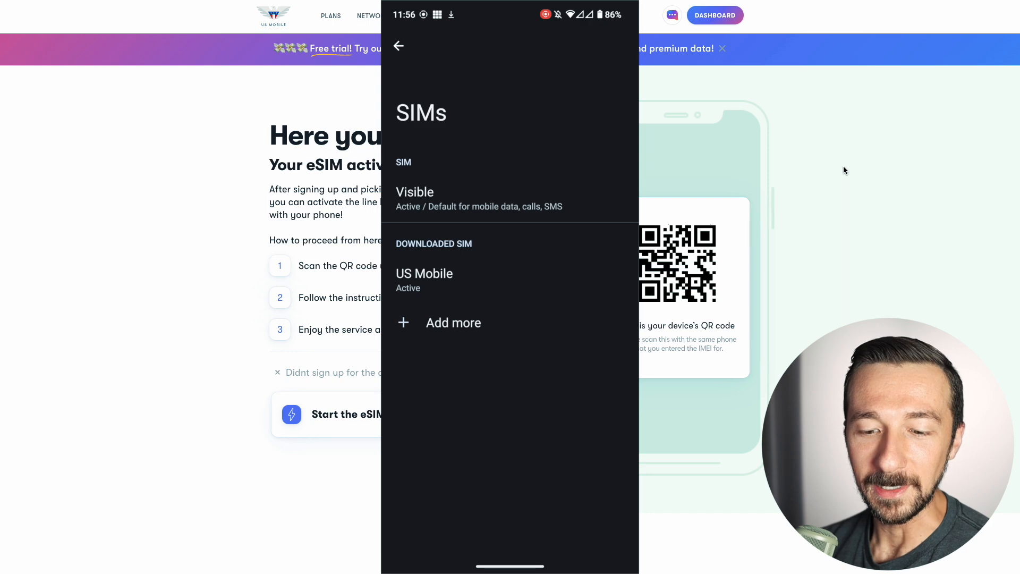
click(399, 46)
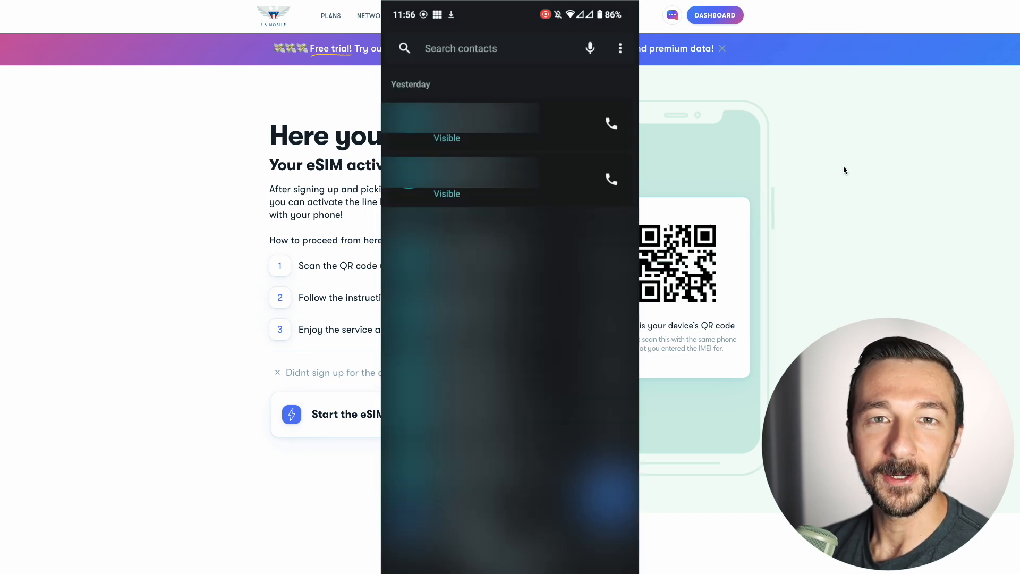